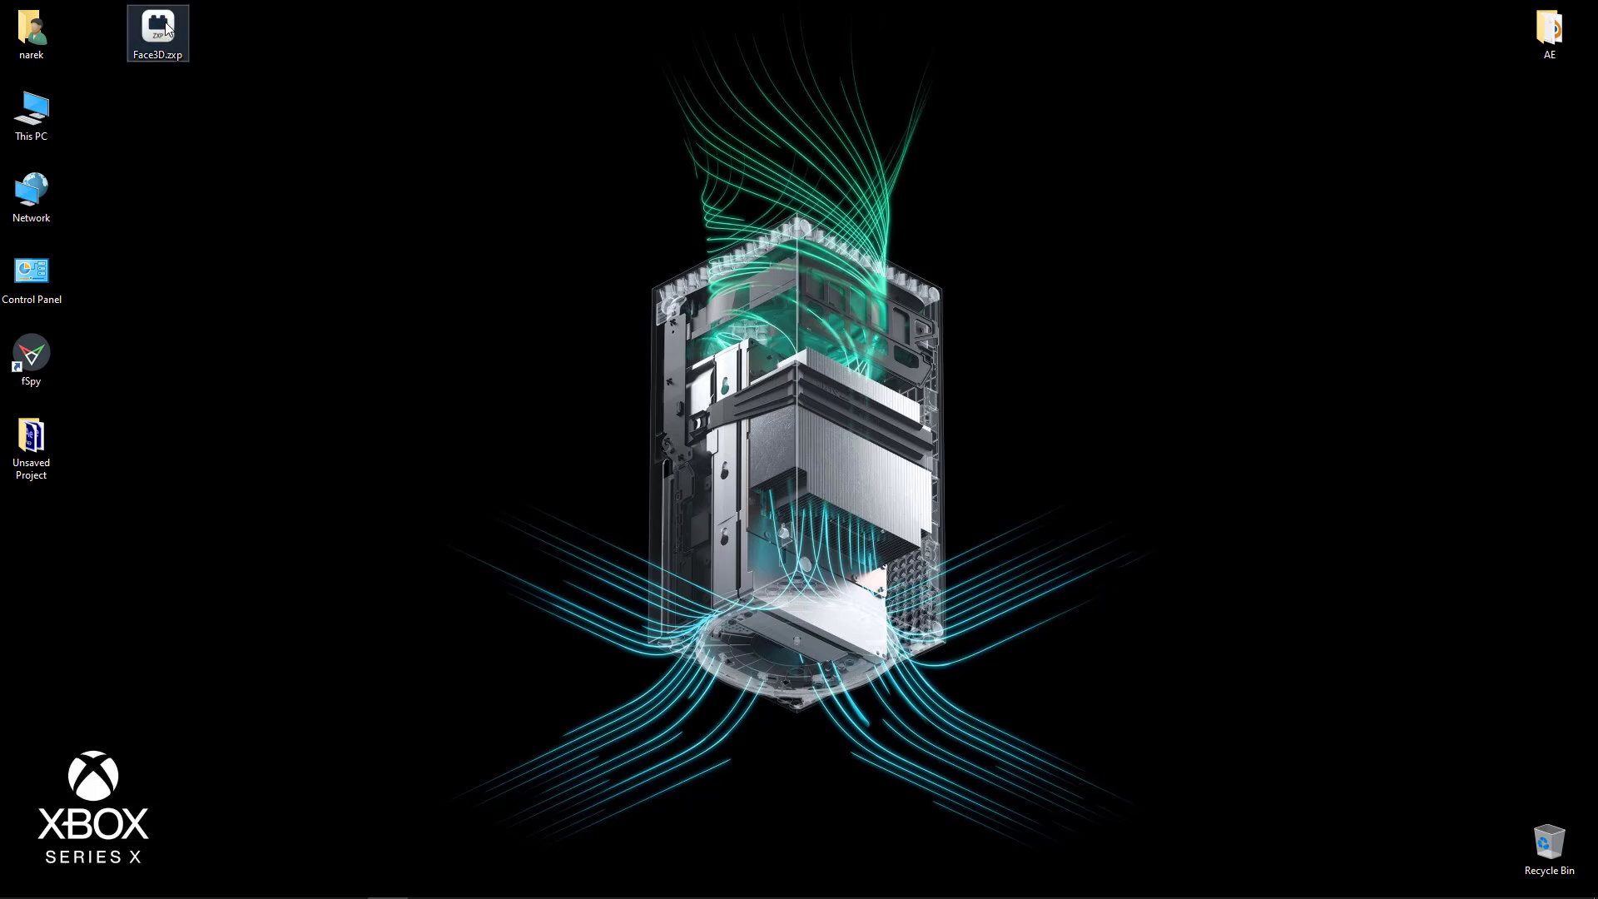
# - Install Face3D.zxp from the desktop, proceeding past the compatibility warning
pyautogui.doubleClick(157, 24)
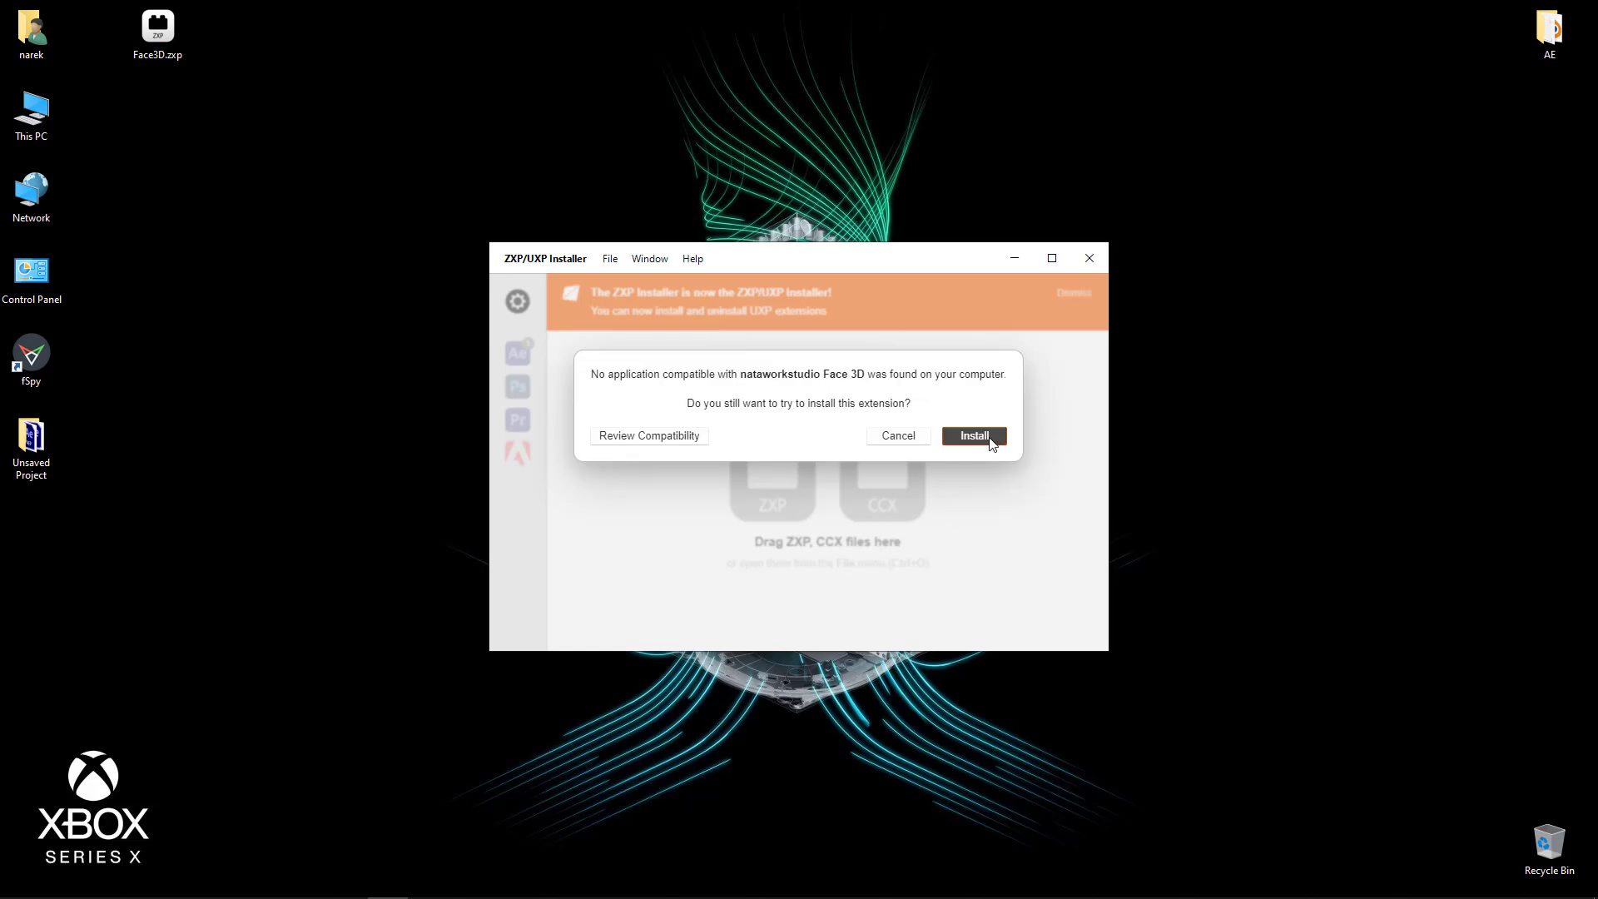
pyautogui.click(971, 435)
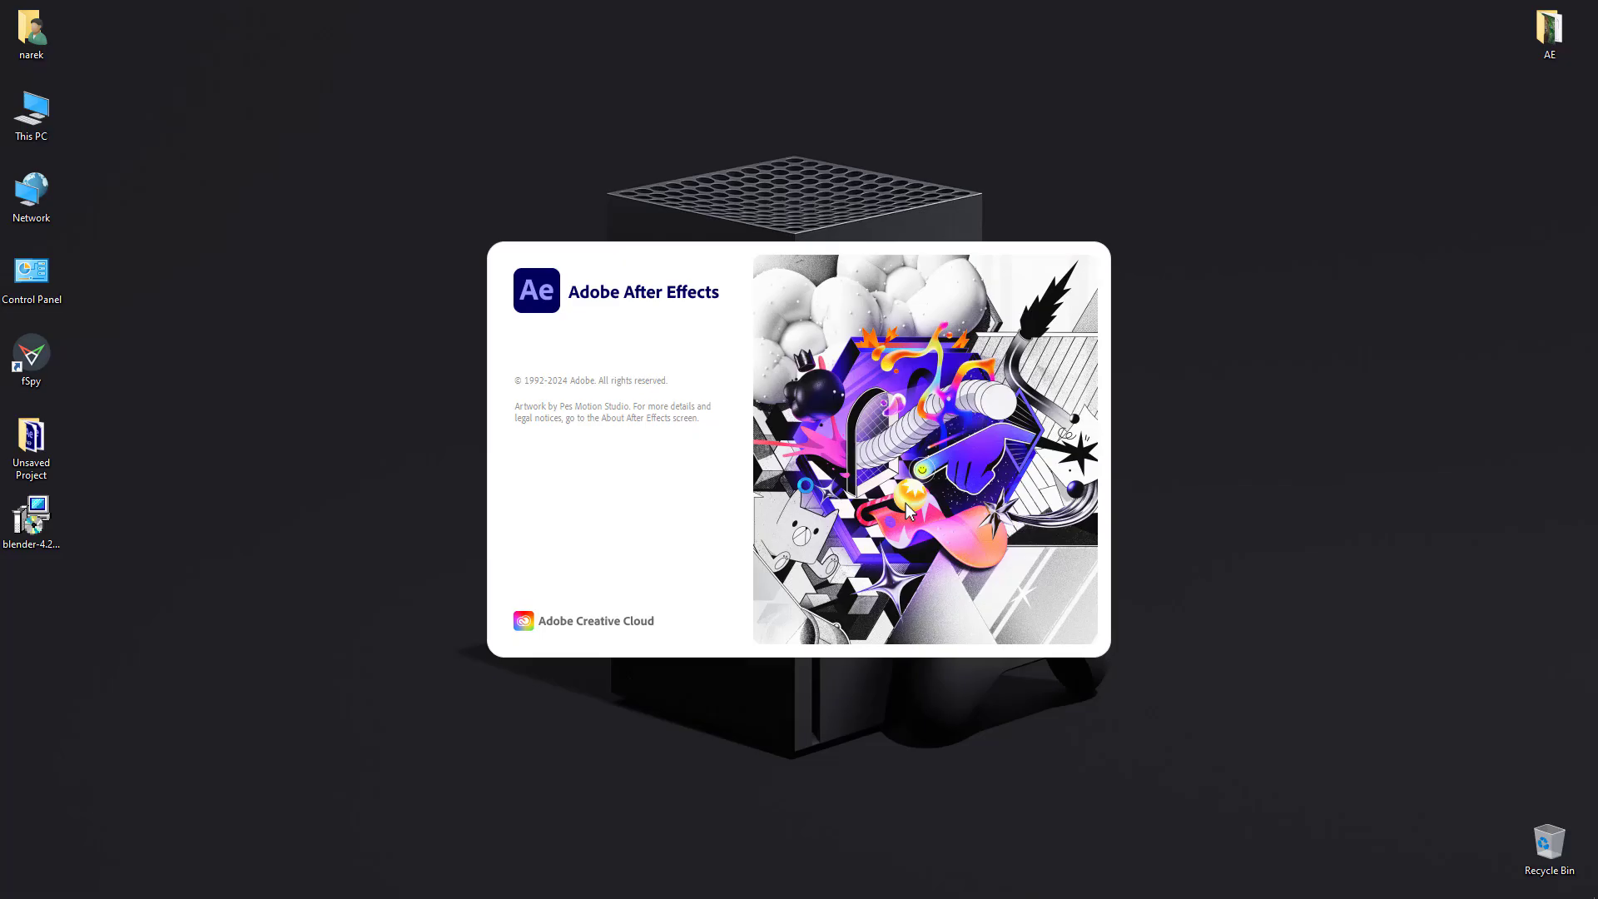
# - Launch After Effects and check the Face 3D panel's red Blender link status
pyautogui.click(310, 9)
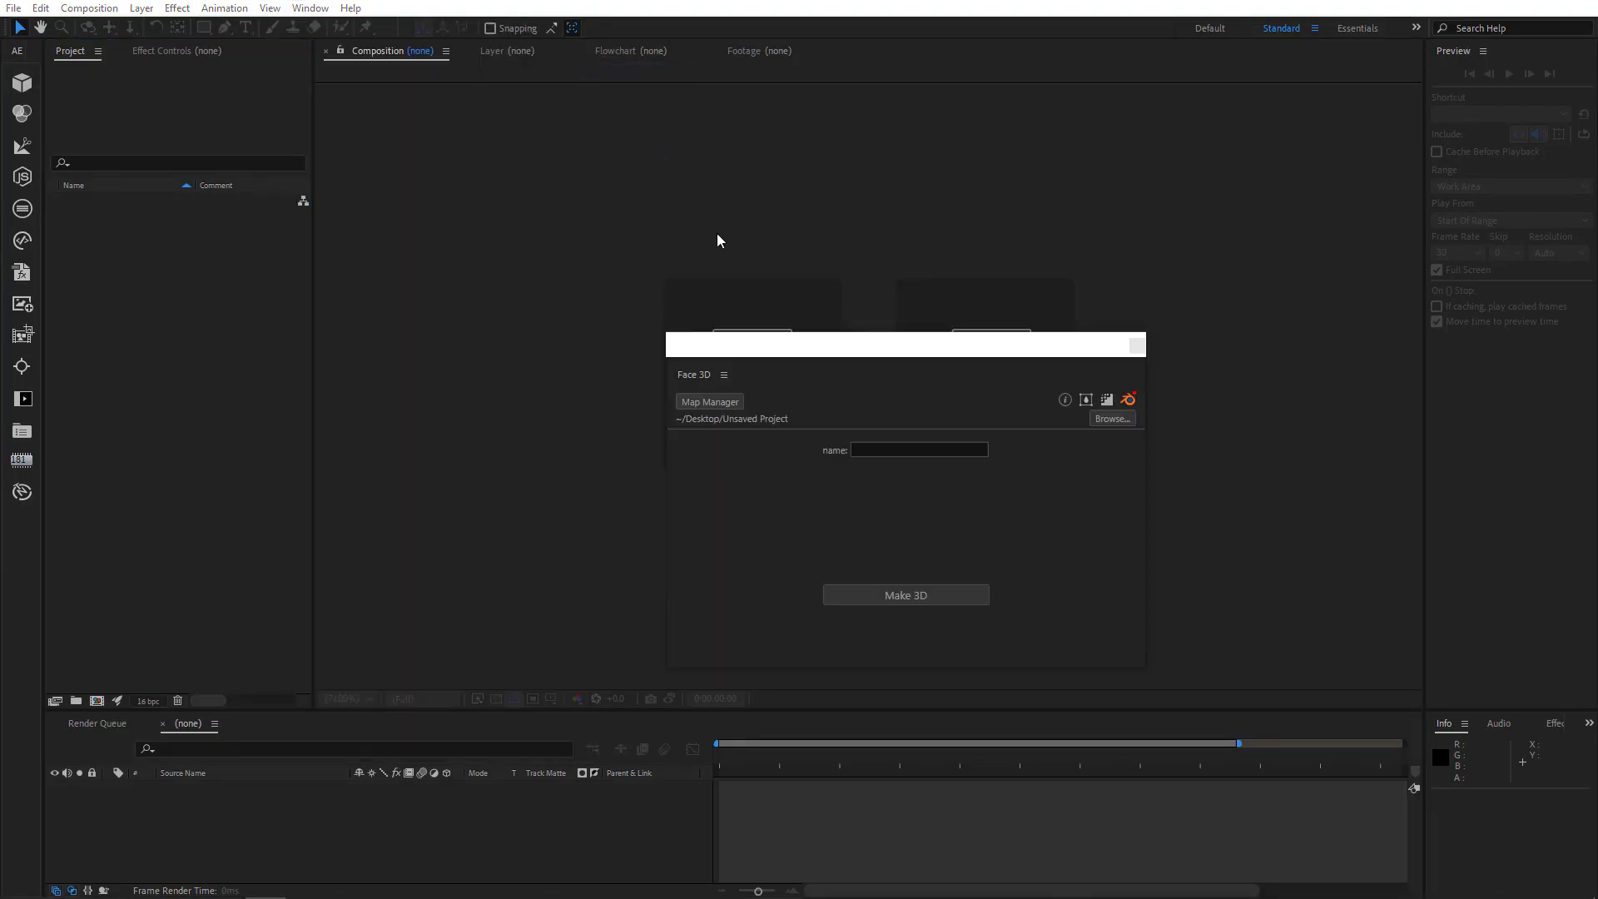
pyautogui.moveTo(768, 344)
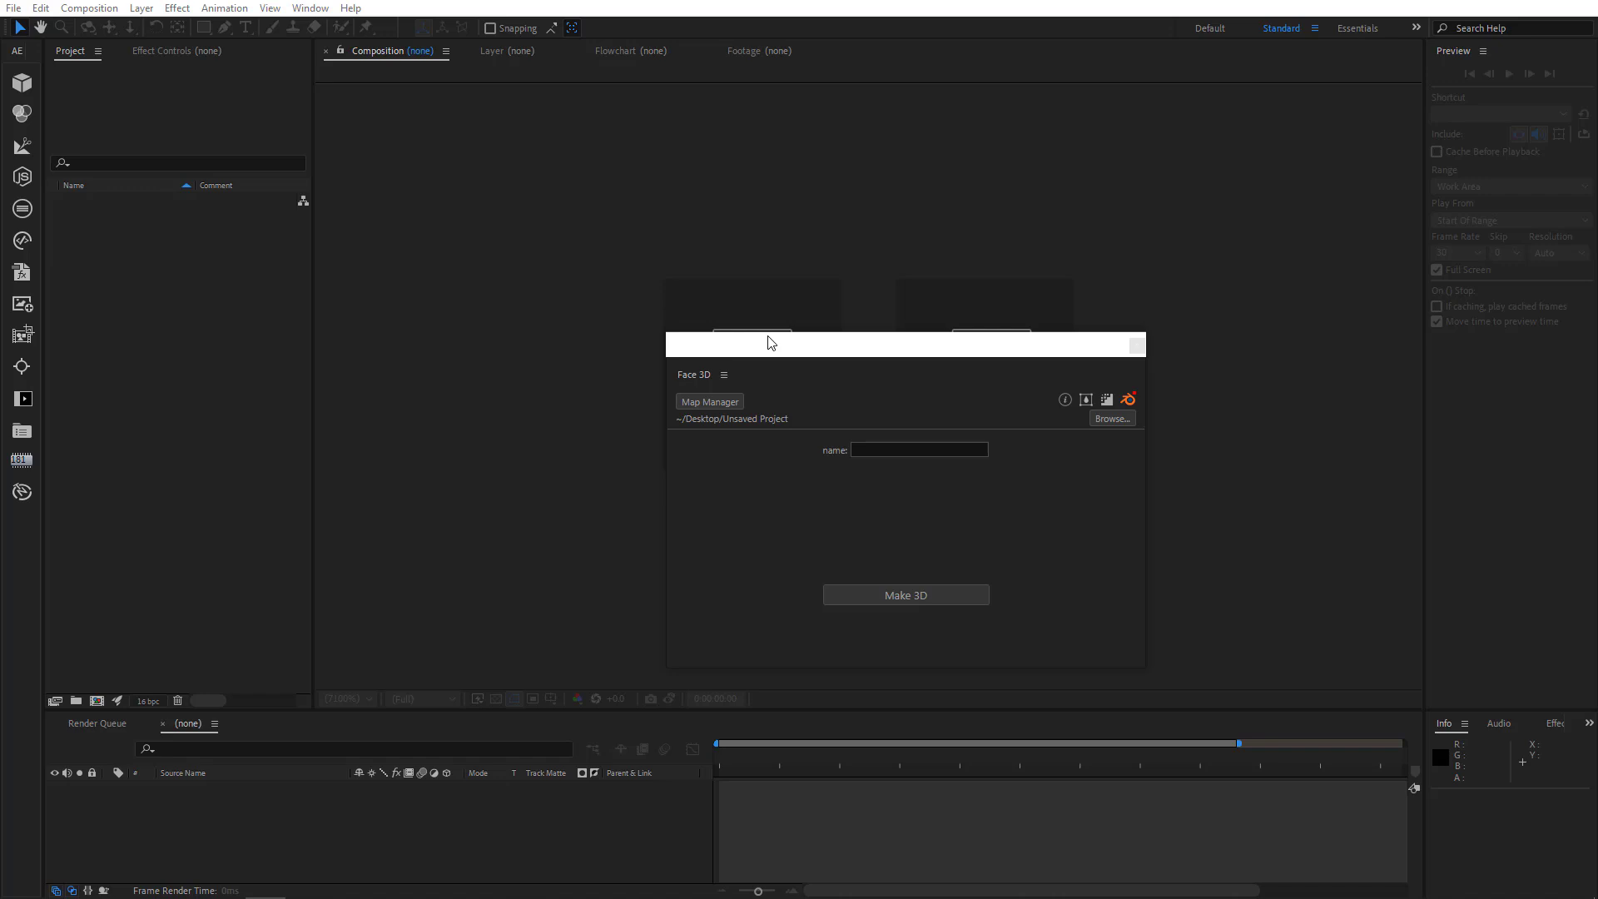
pyautogui.moveTo(1060, 395)
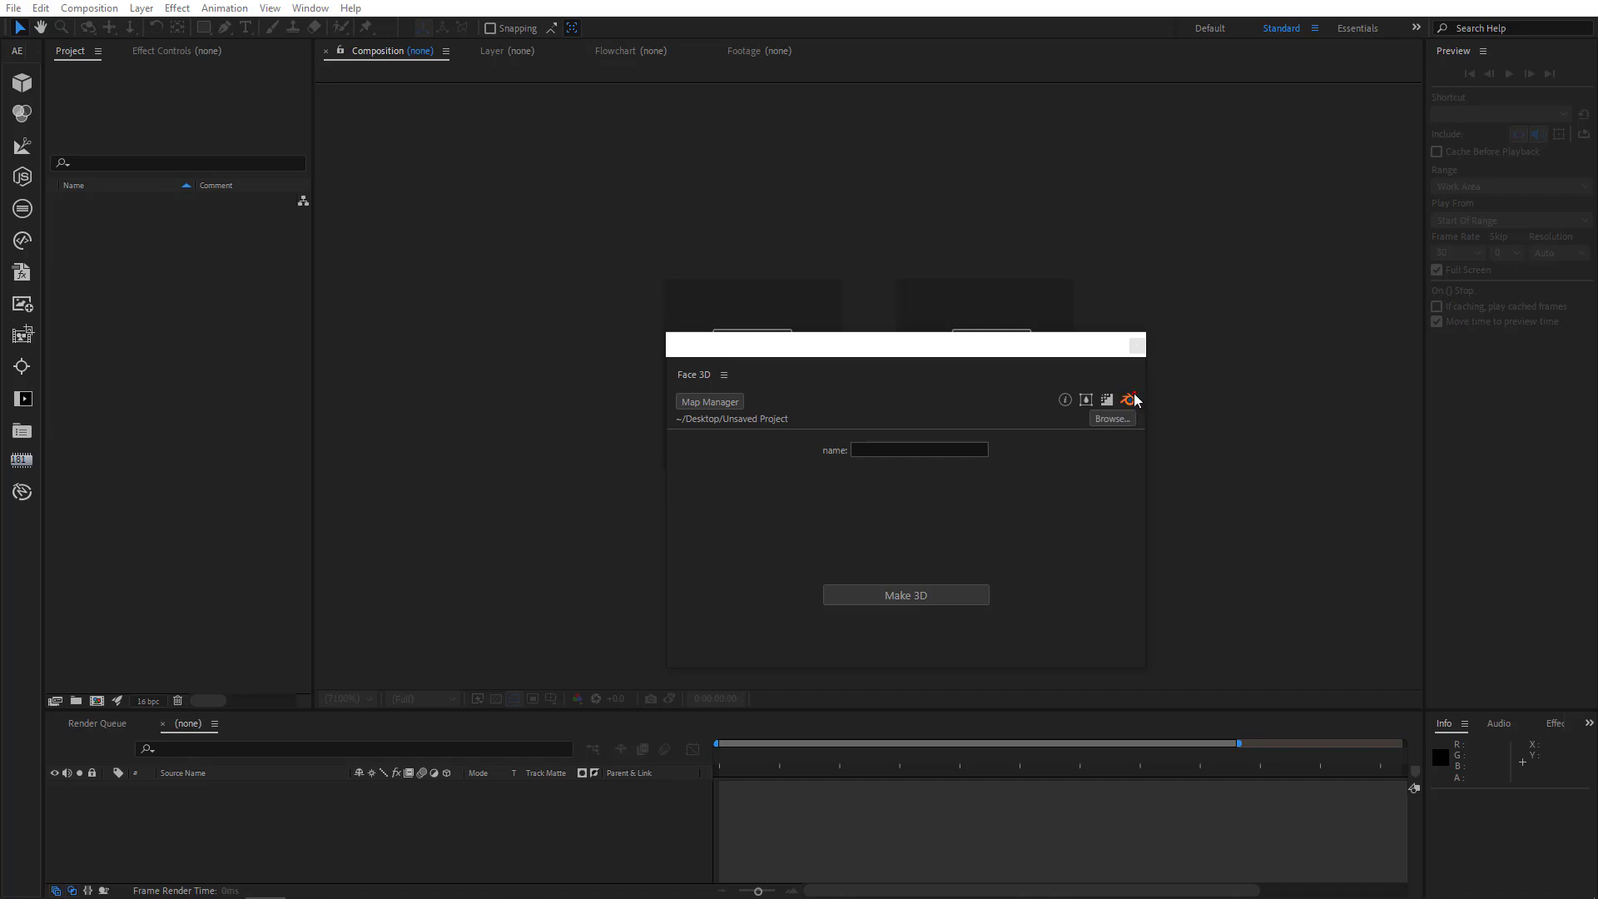
pyautogui.click(1127, 399)
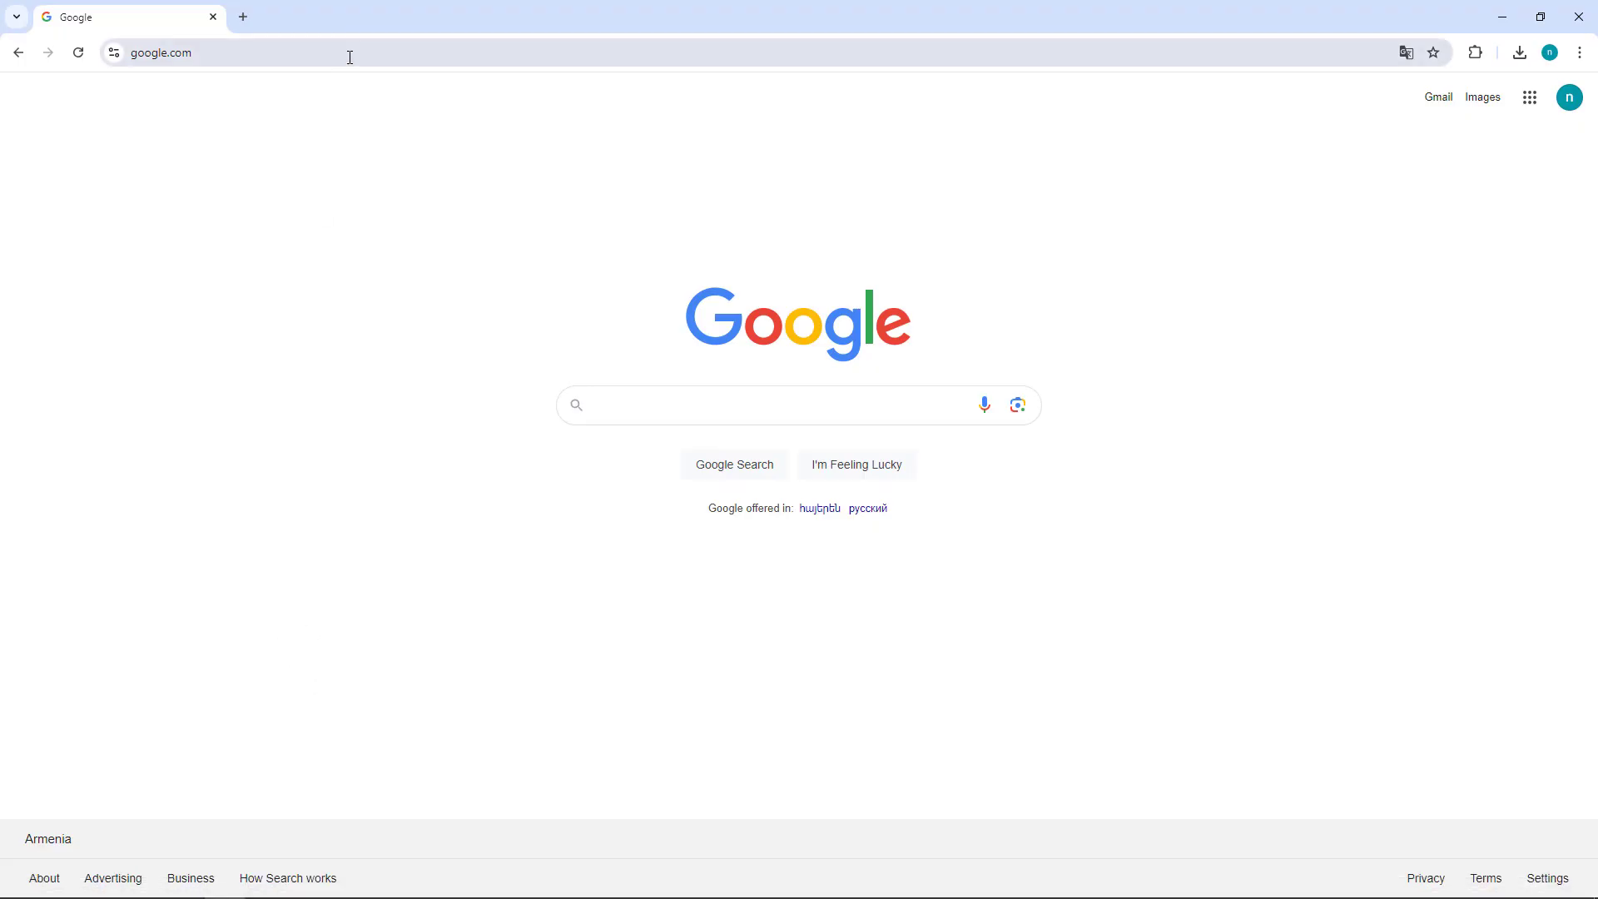
# - Download the Blender 4.2.0 LTS Windows .msi installer from blender.org to the desktop
pyautogui.write('blender.org')
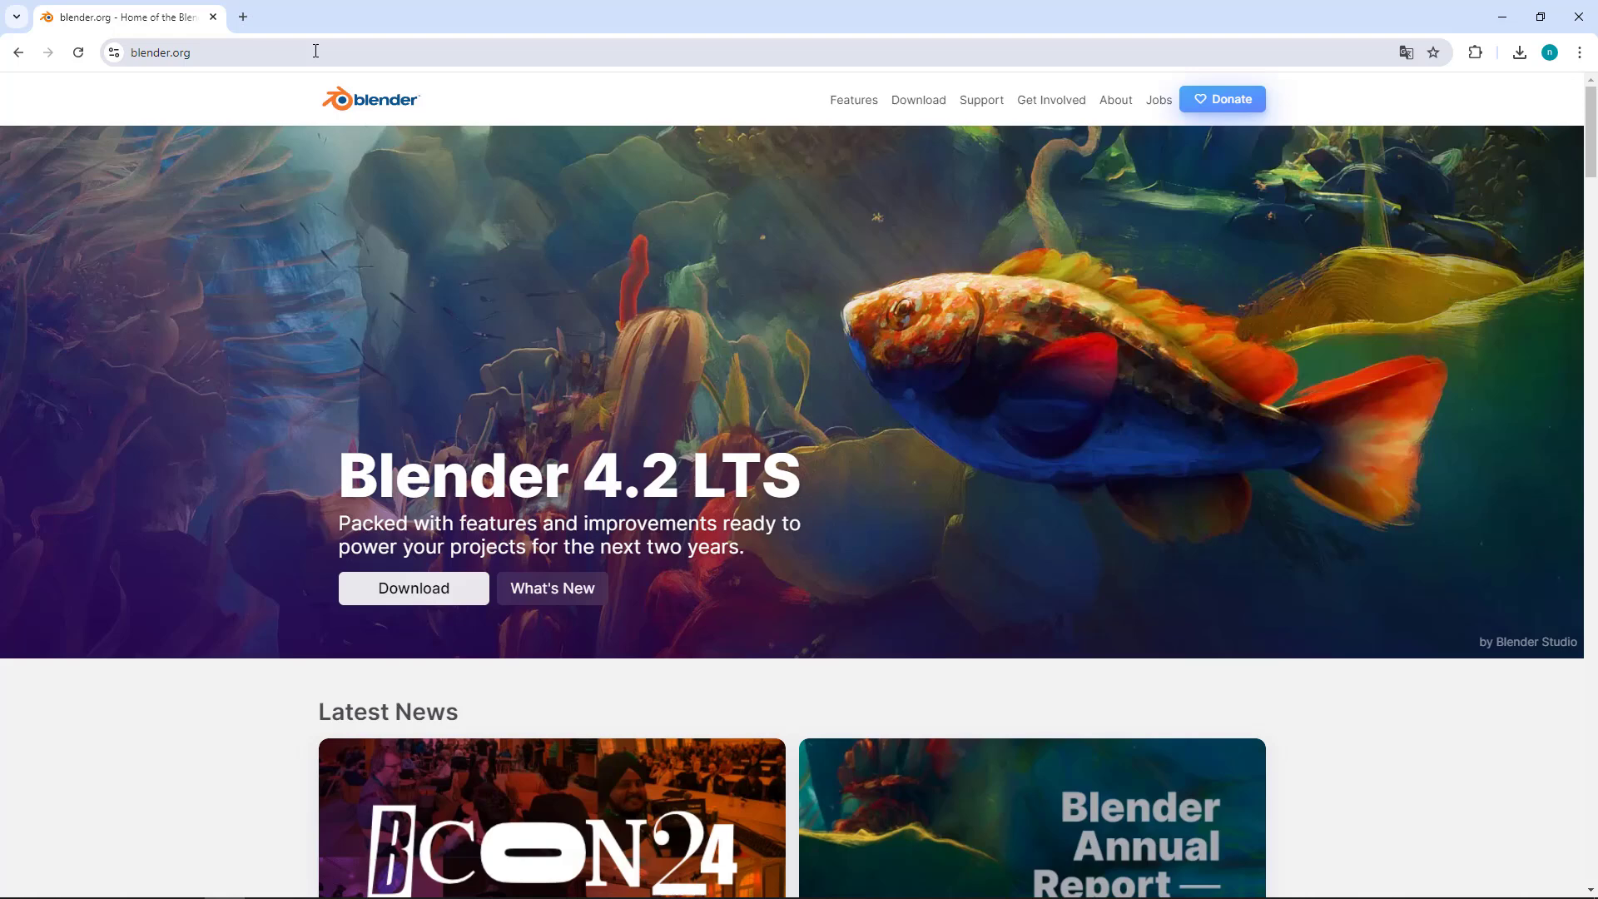
pyautogui.click(917, 100)
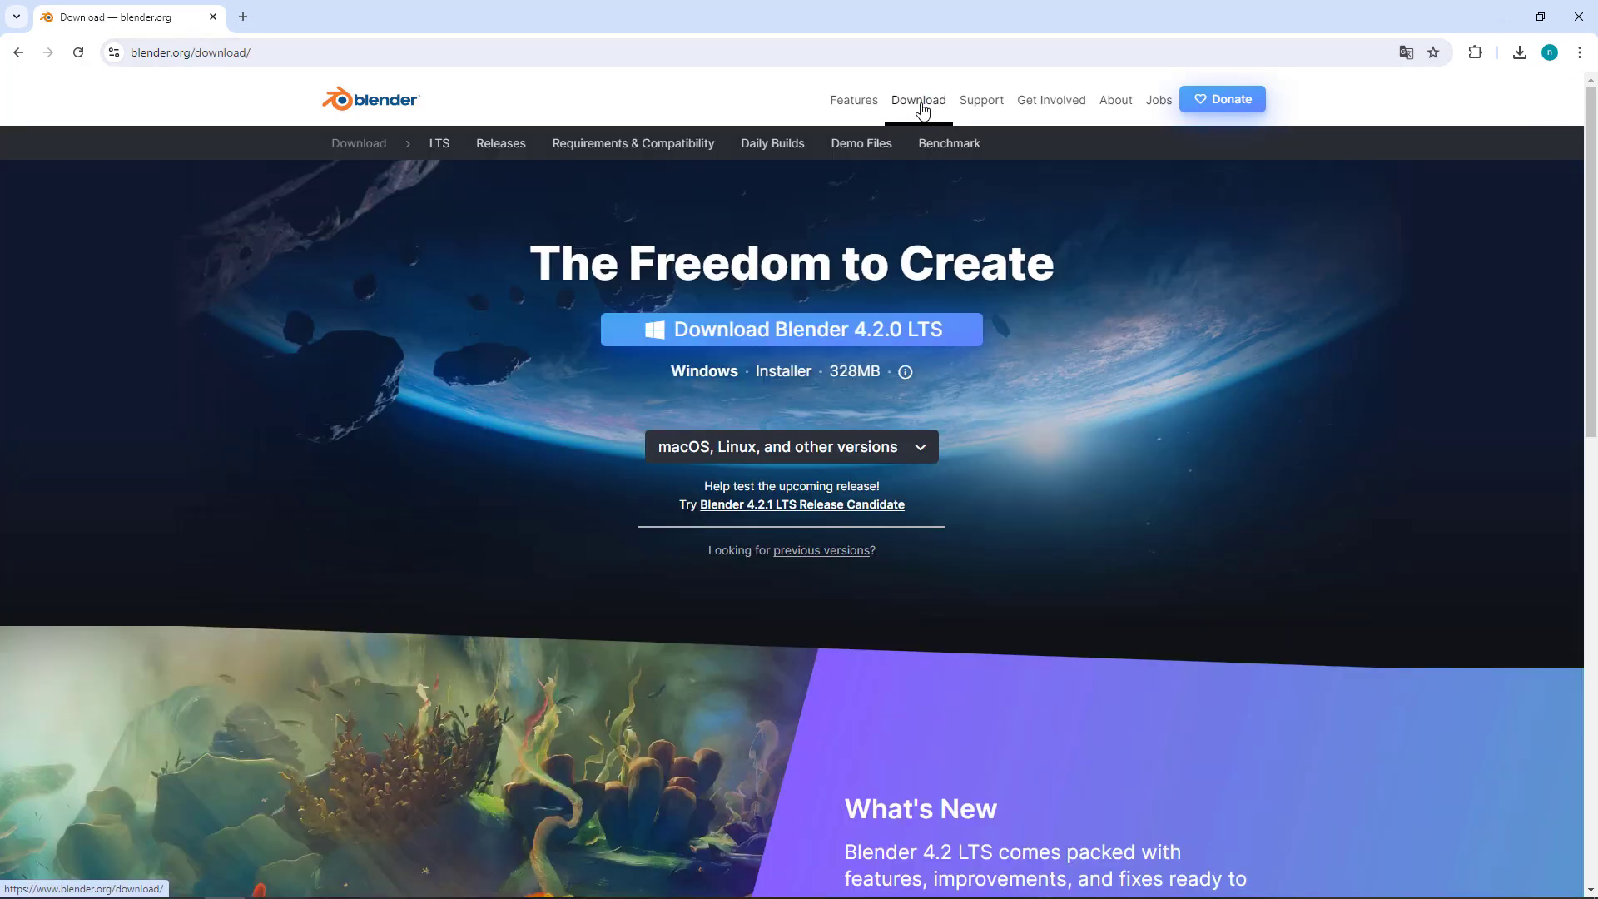
pyautogui.click(792, 330)
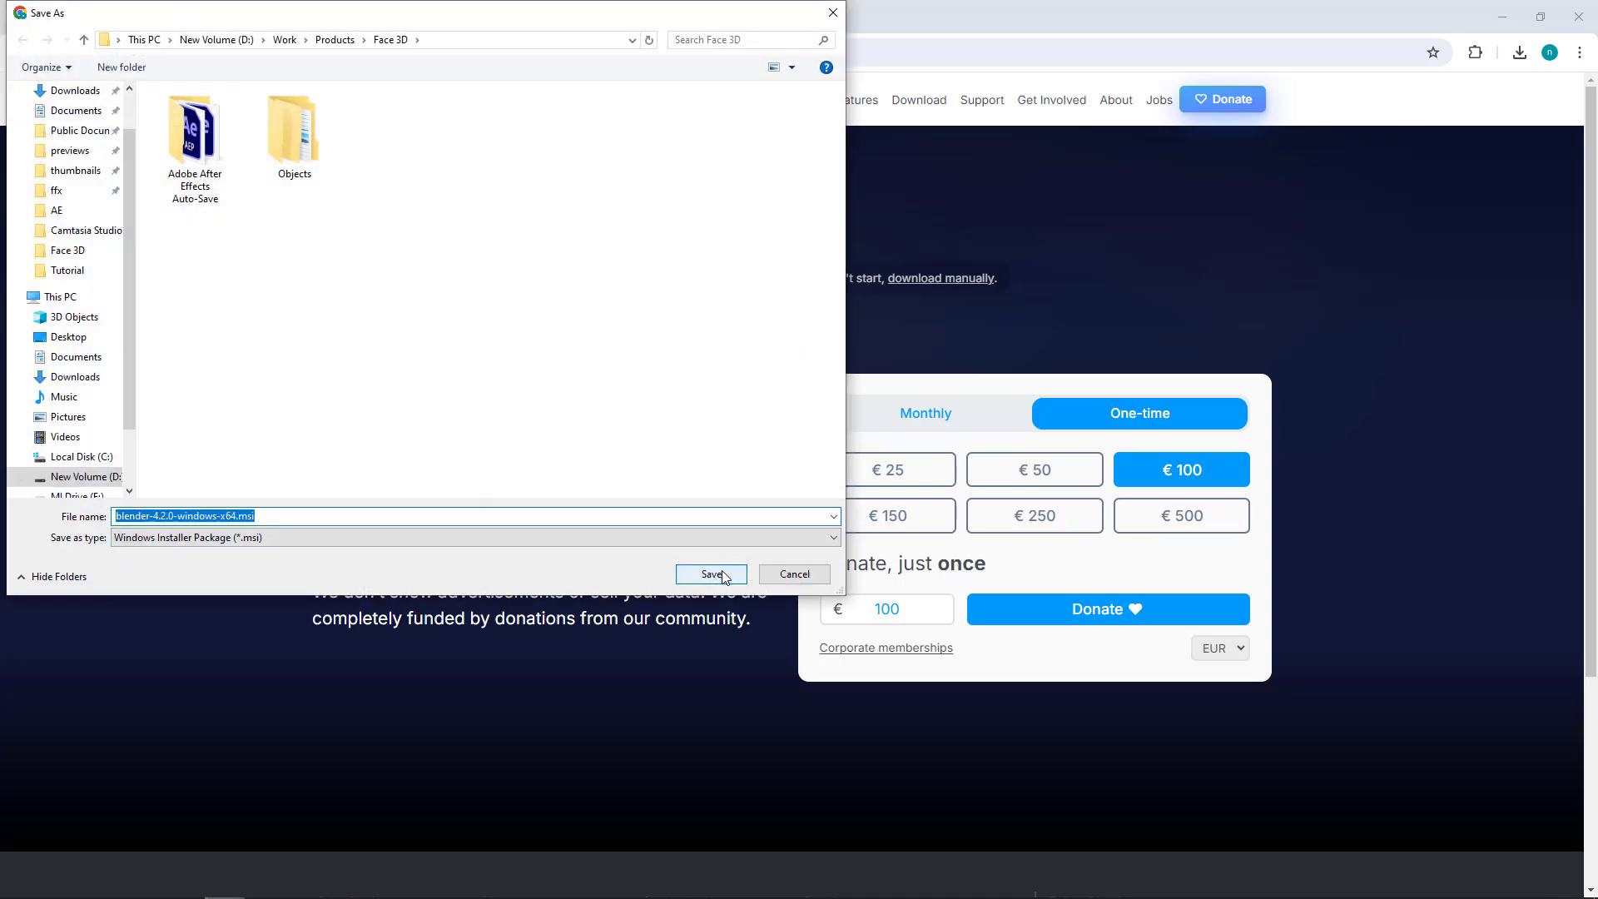
pyautogui.click(710, 573)
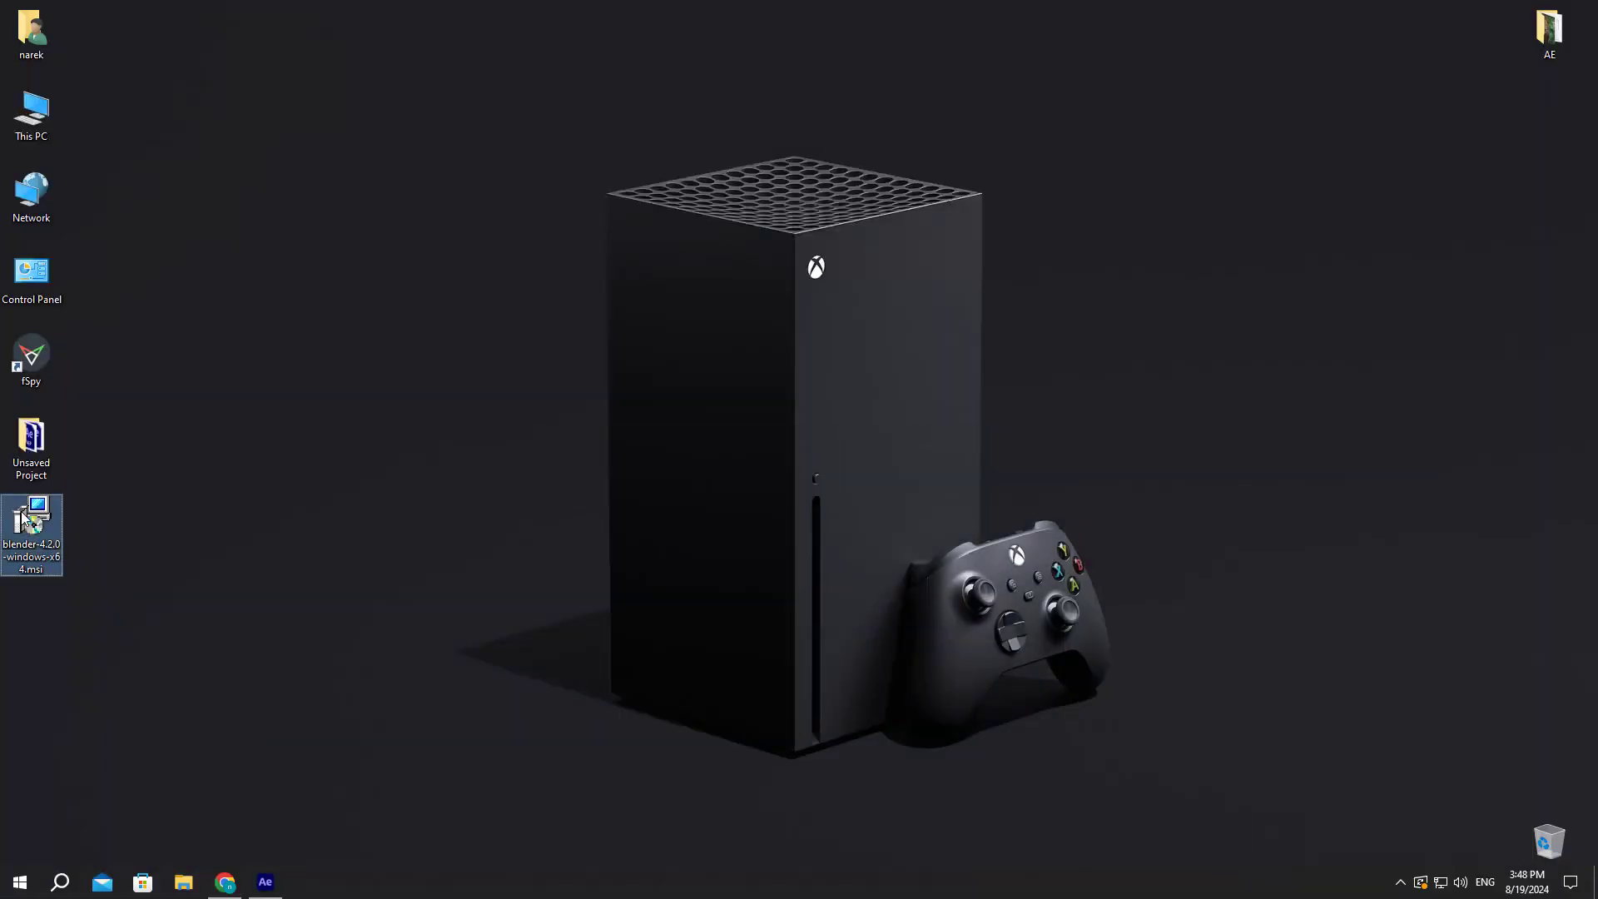
# - Run the Blender .msi installer and accept the GNU General Public License
pyautogui.doubleClick(31, 534)
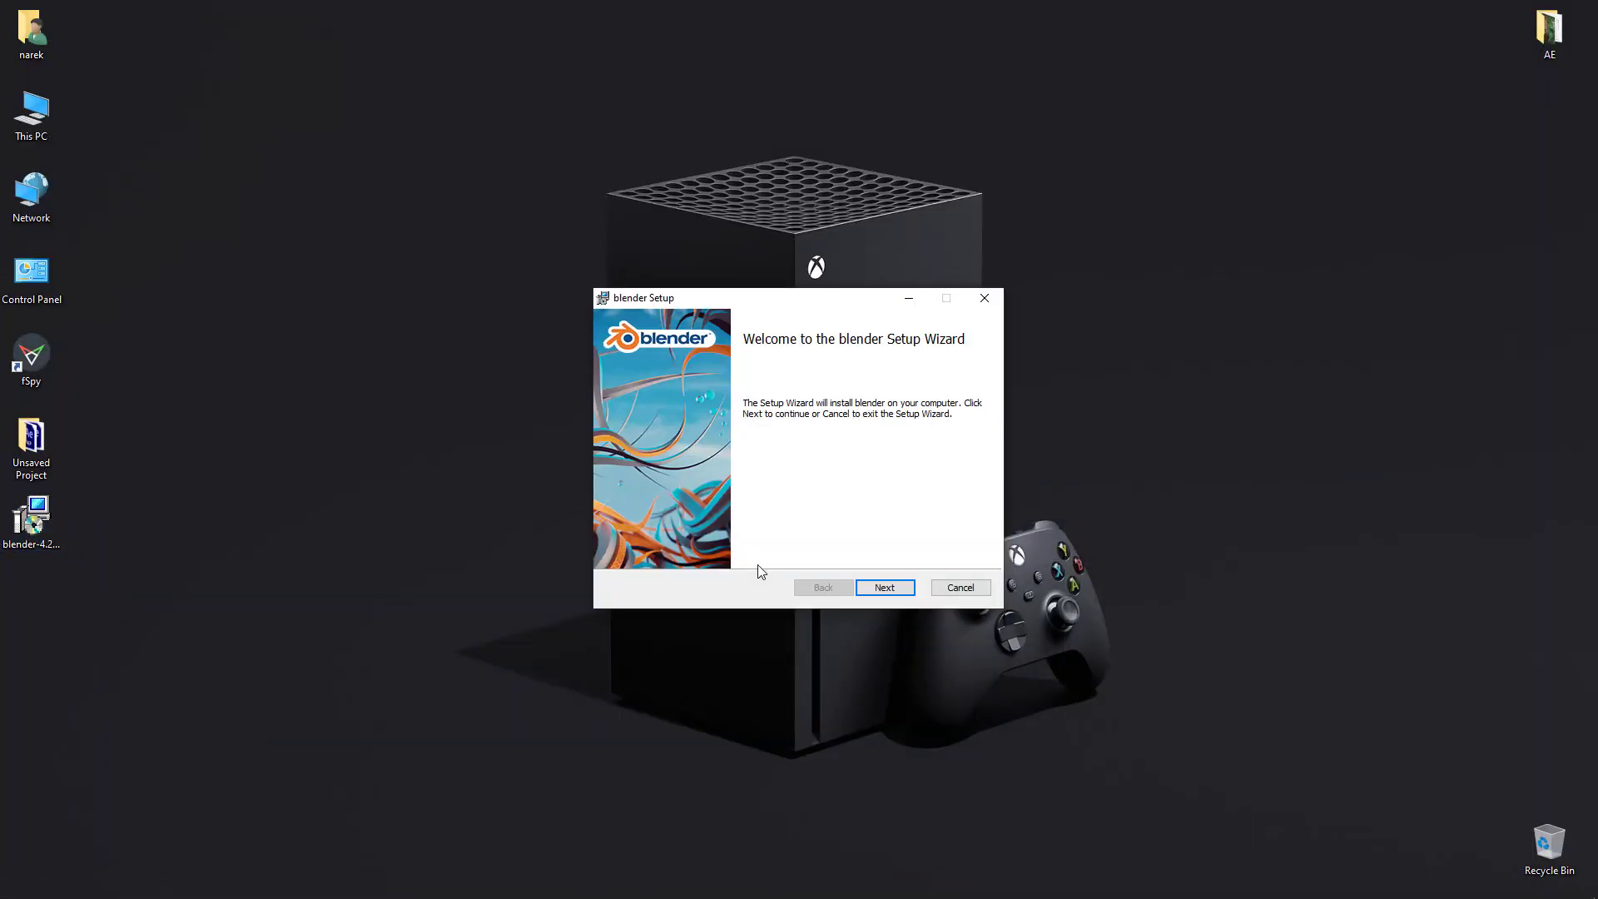
pyautogui.click(882, 587)
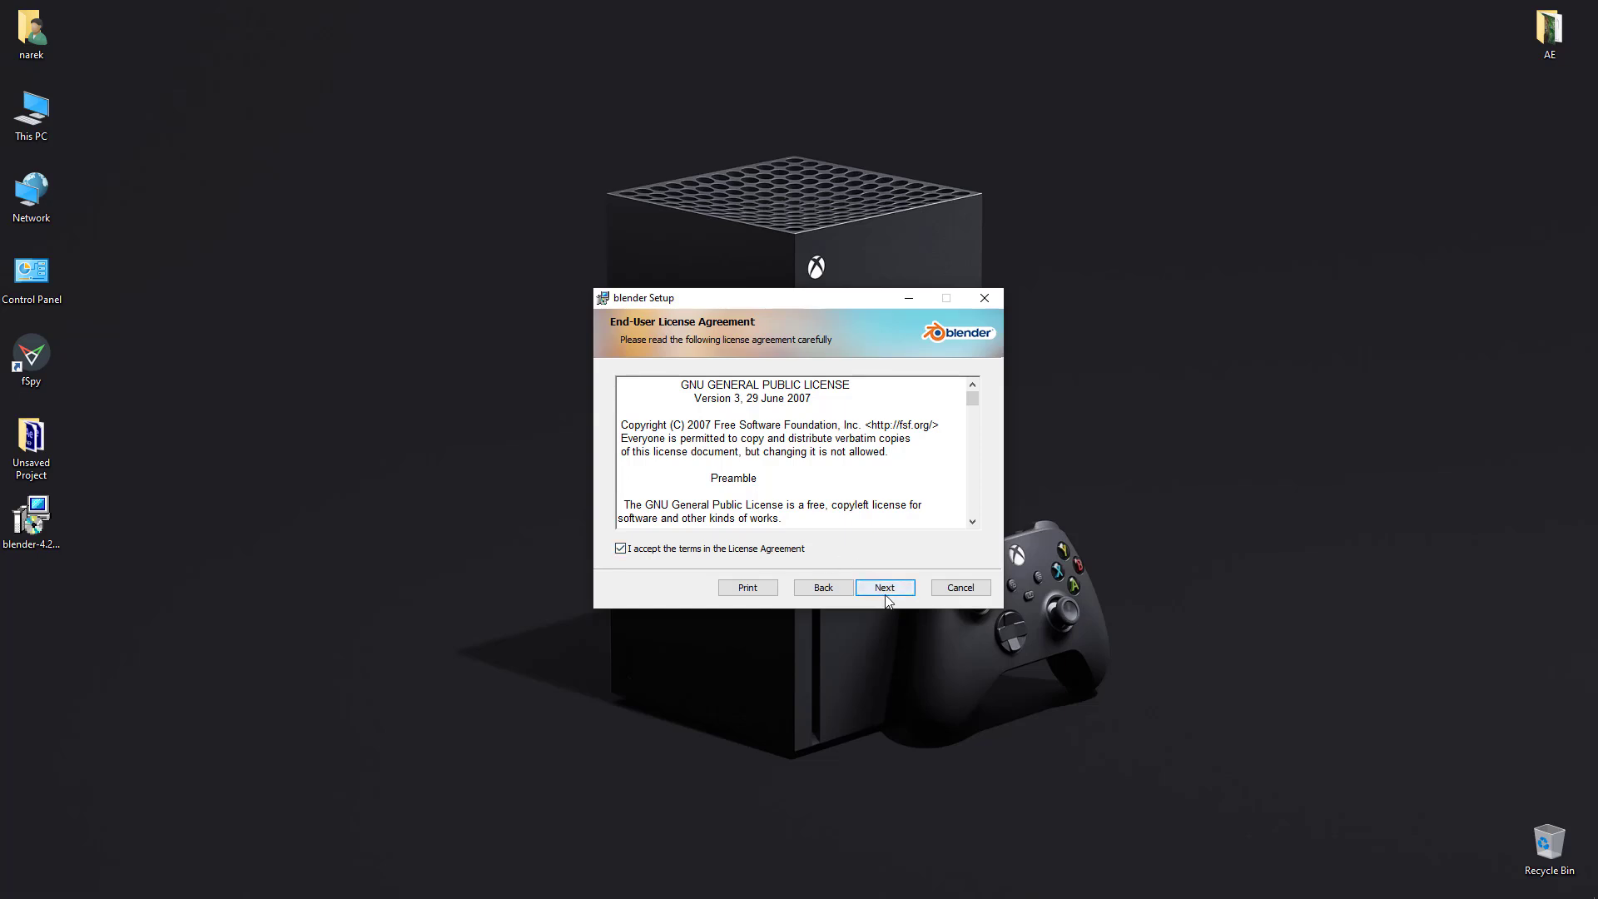
pyautogui.click(883, 587)
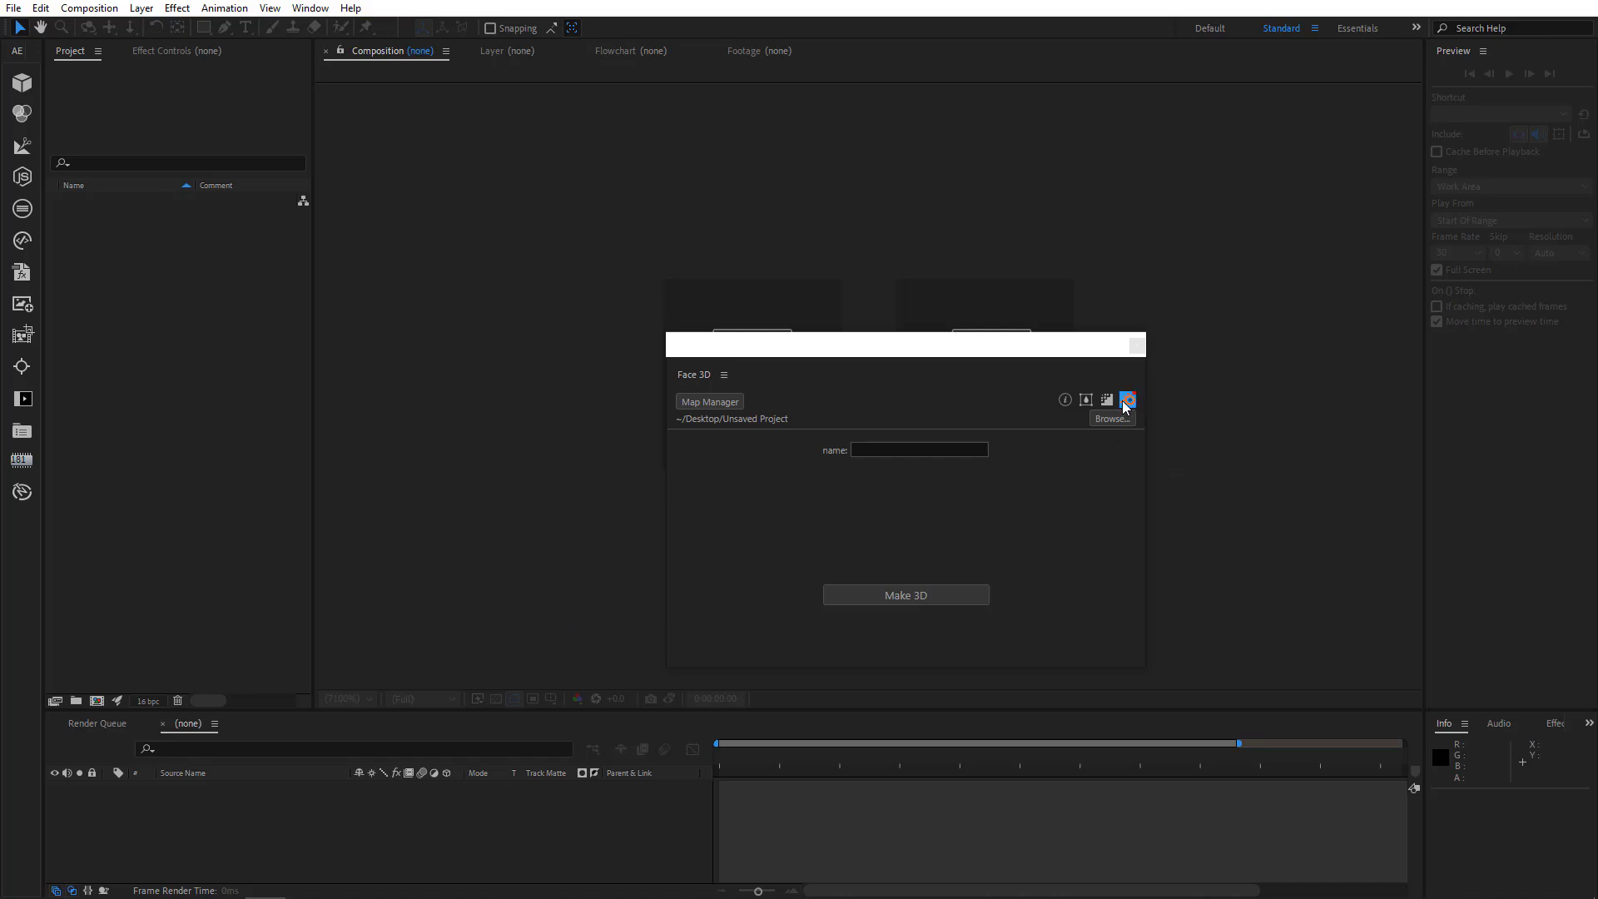
# - Point Face 3D's Blender link to blender.exe in the Blender 4.2 install folder
pyautogui.click(1128, 399)
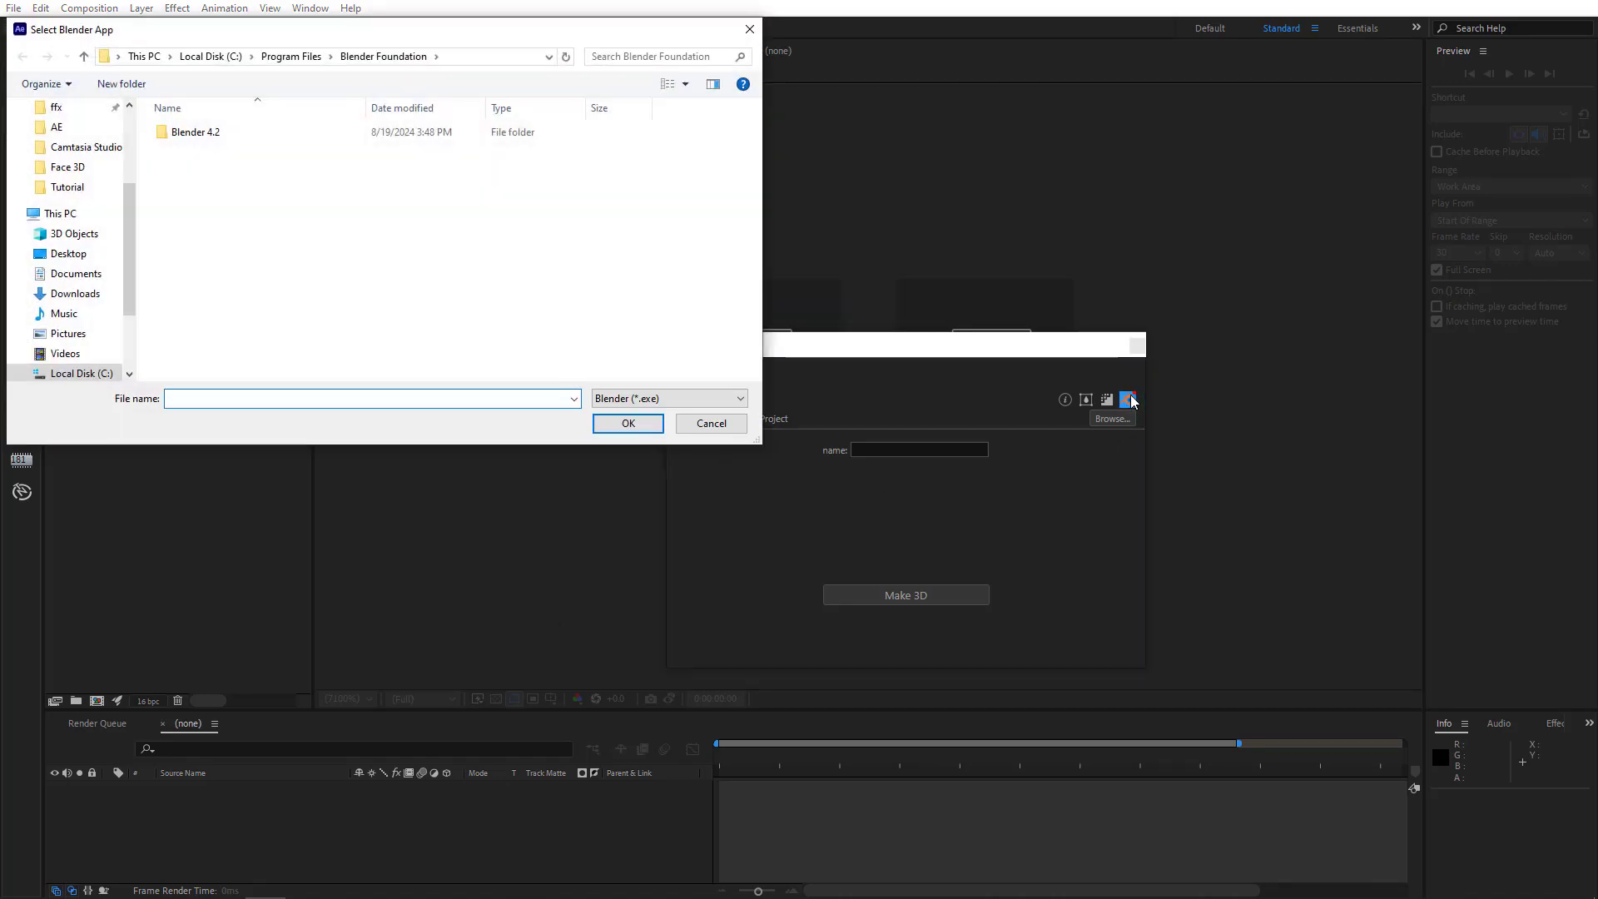
pyautogui.doubleClick(196, 132)
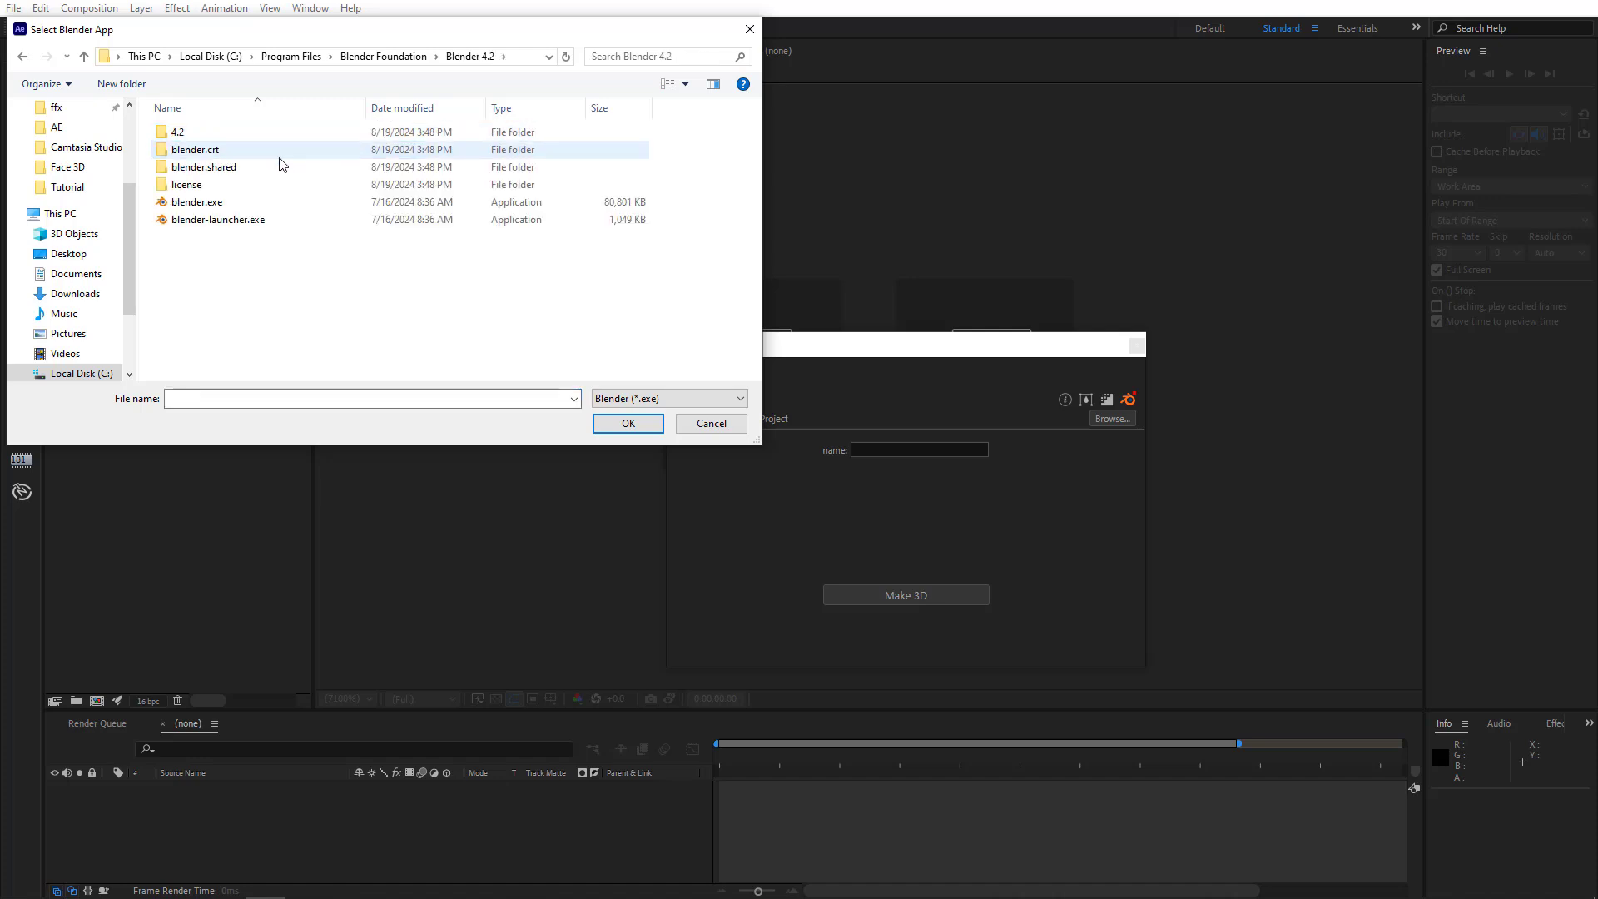
pyautogui.click(710, 423)
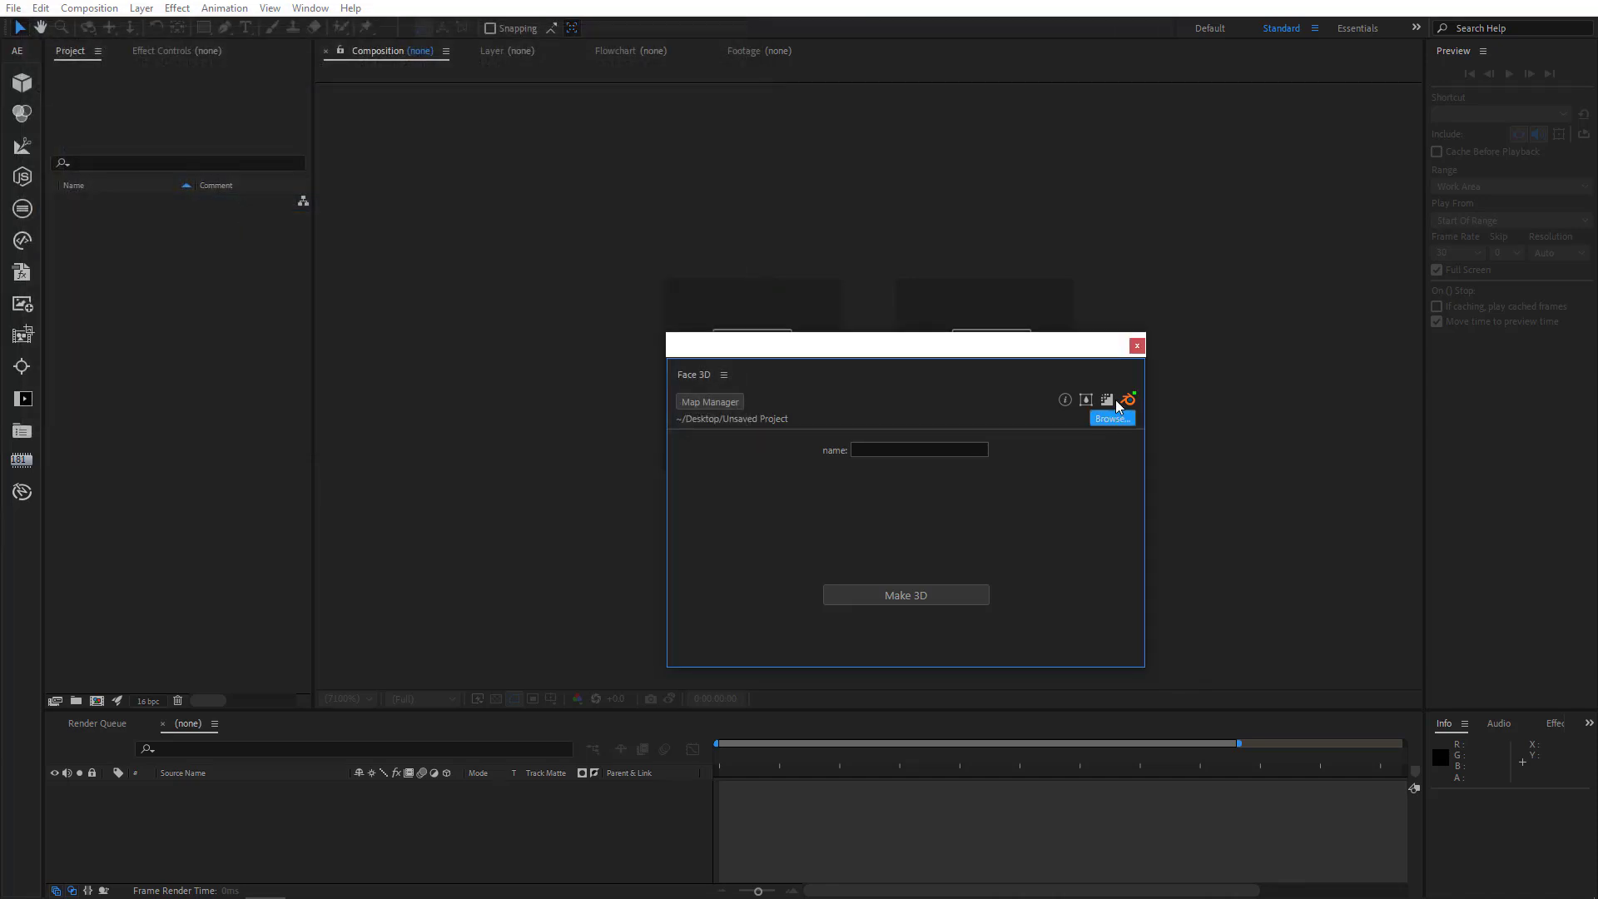